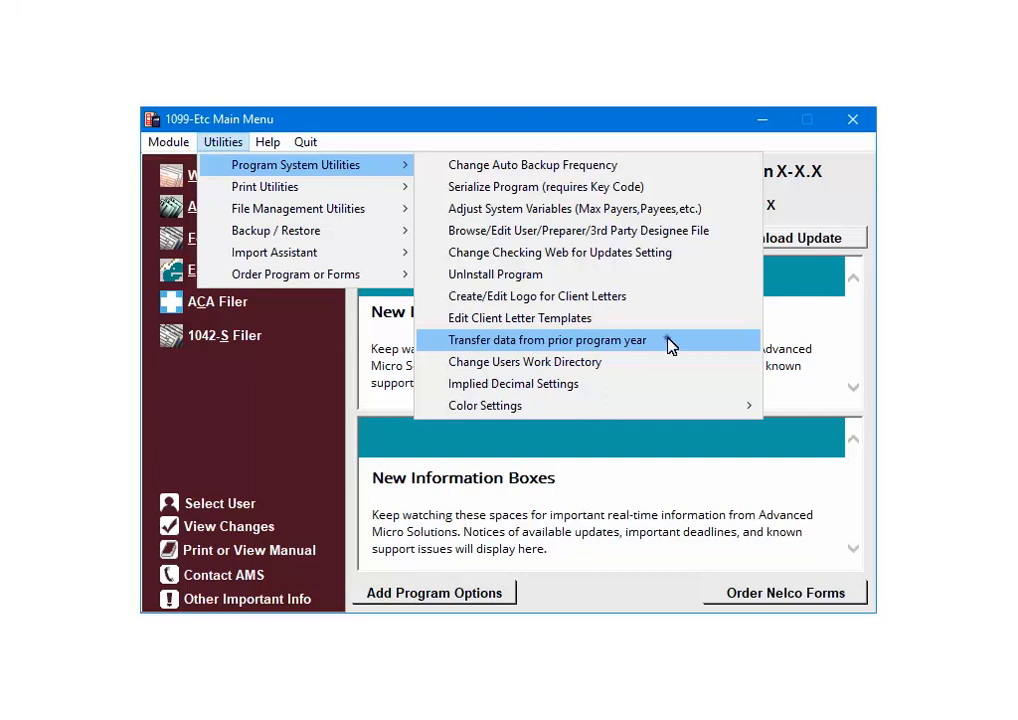
Launch Transfer data from prior program year under Utilities > Program System Utilities.
click(546, 340)
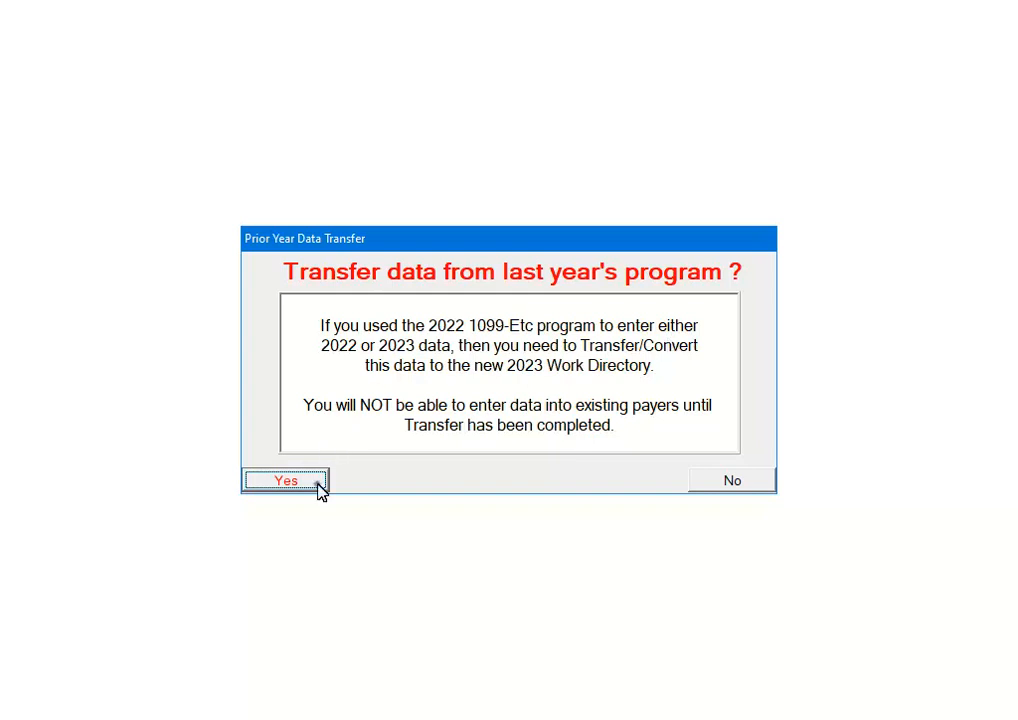
Confirm Yes to transfer last year's data, showing the 2022-to-2023 directory setup.
click(285, 480)
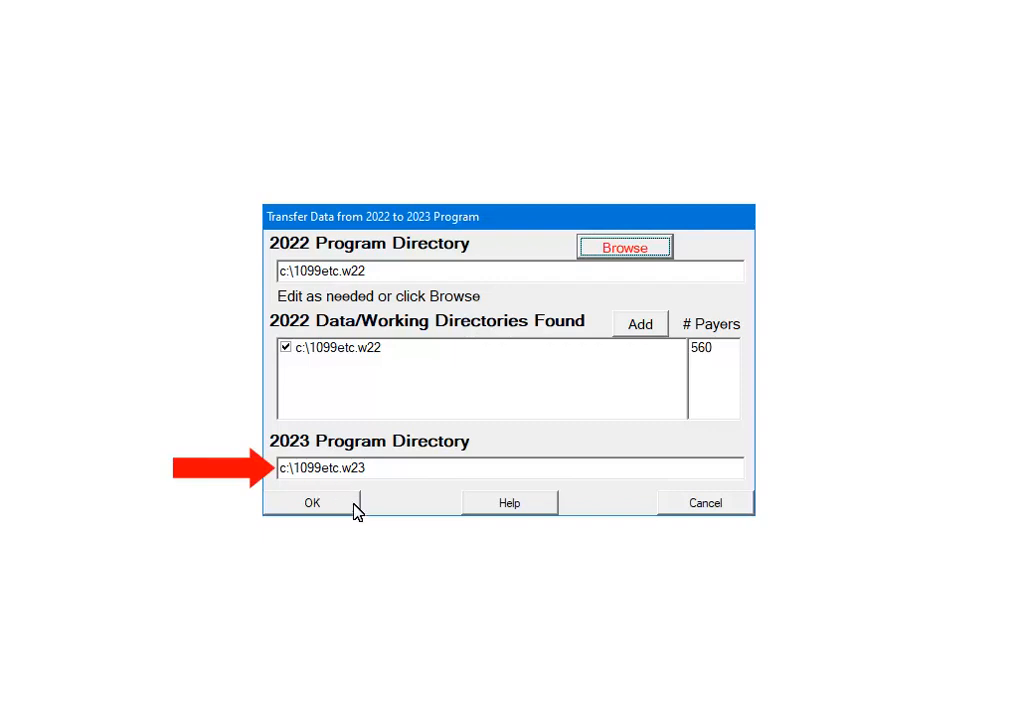
Accept the w22 and w23 directories and transfer all payers to c:\1099etc.w23.
click(312, 502)
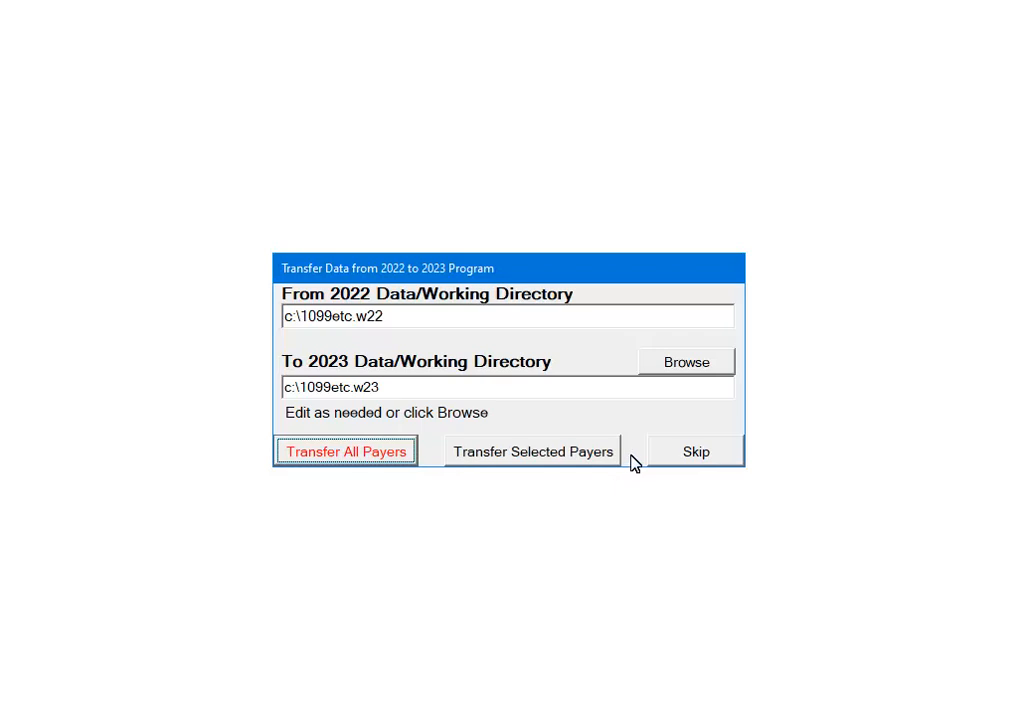
click(346, 451)
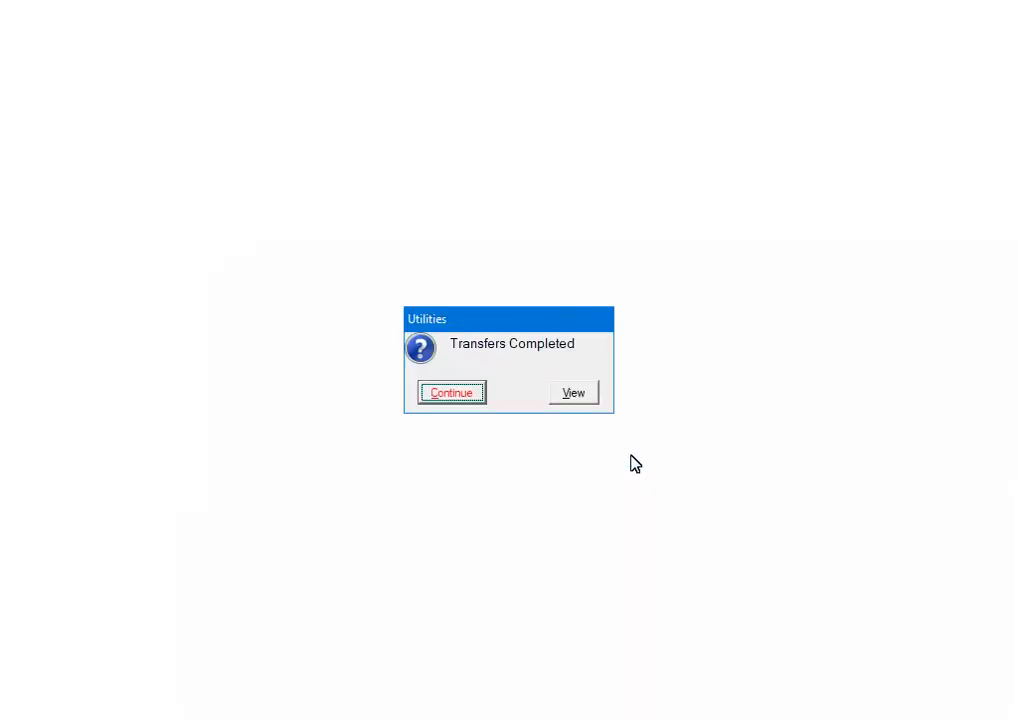